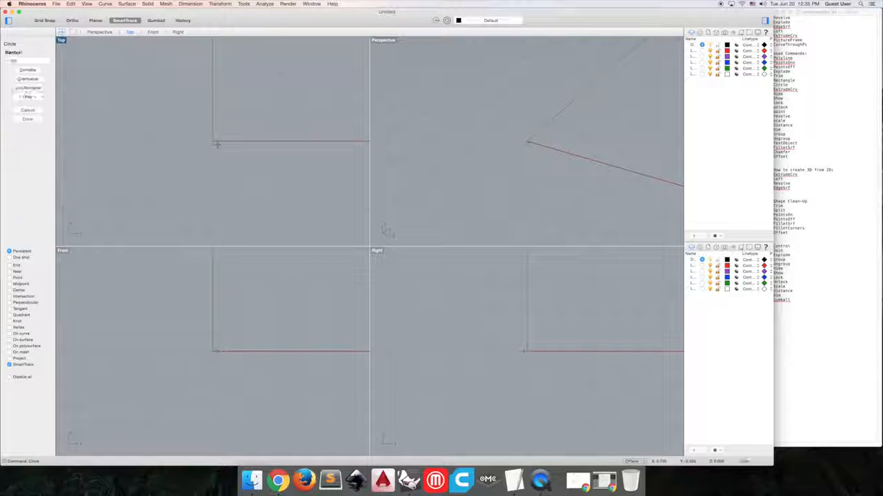
Place a Center-Radius circle in the Top viewport around the square.
click(287, 105)
text(Extrud)
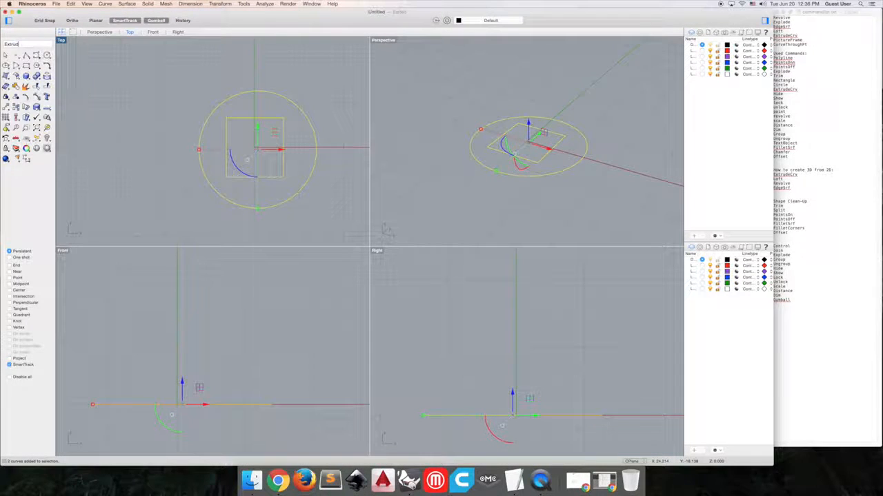
Choose an extrusion command from the Extrude Curve flyout for the circle and square.
click(16, 61)
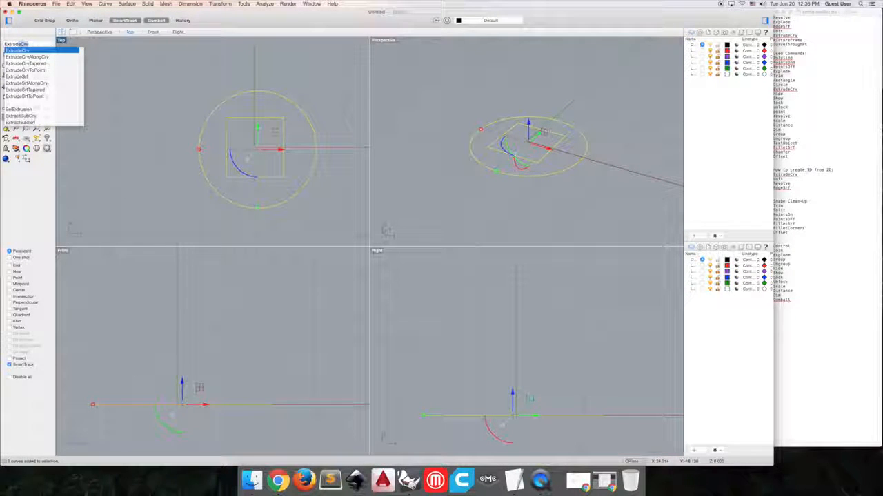
click(20, 51)
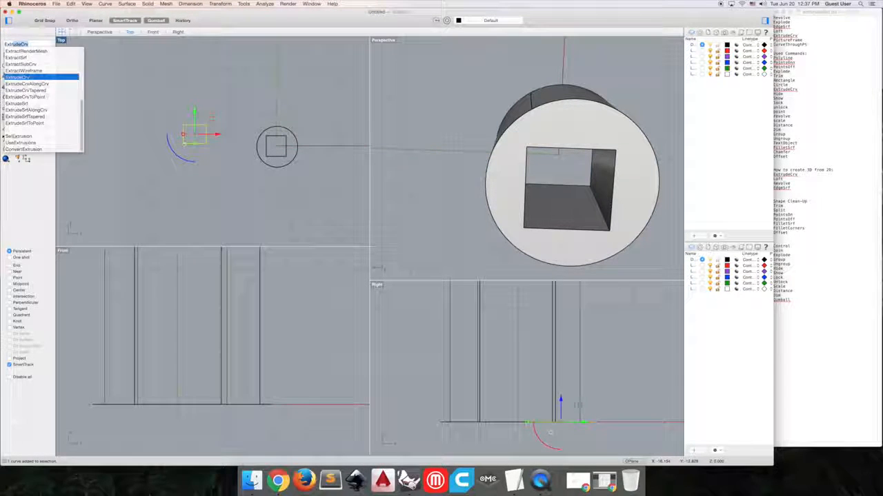
Extrude the closed planar curves as a solid cylinder with a square hole.
click(20, 79)
text(Loft)
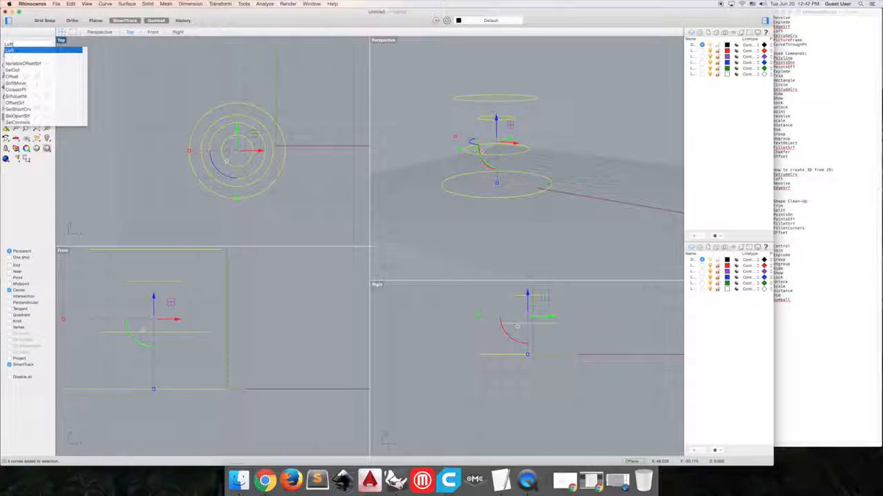
Pick the curve command used to draw and offset the stacked circles.
click(11, 52)
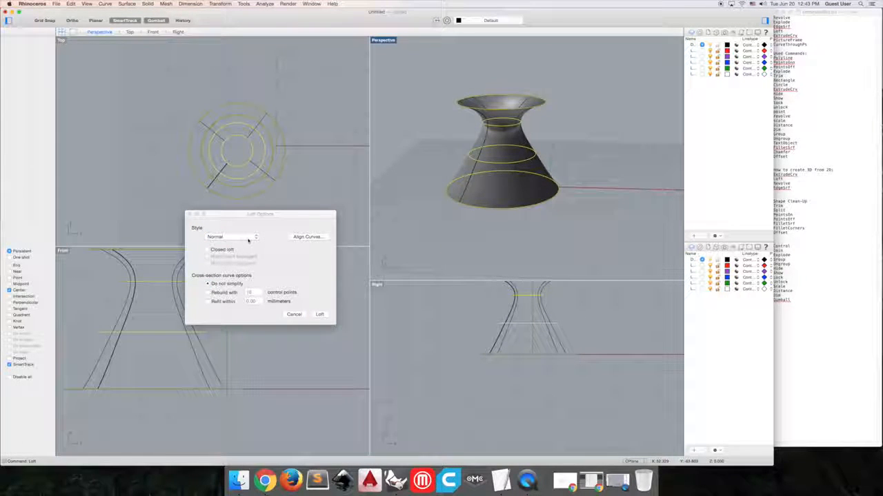
Preview the vase loft with Loose, Normal and Straight sections styles.
click(232, 237)
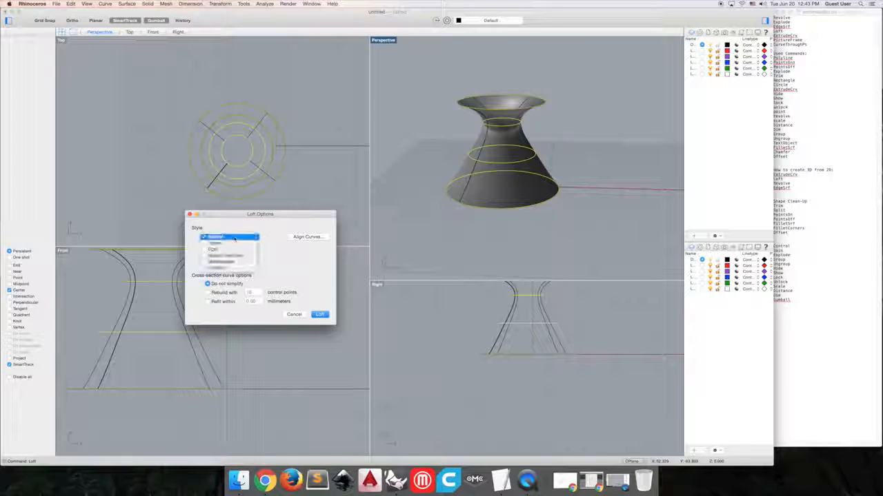
click(232, 237)
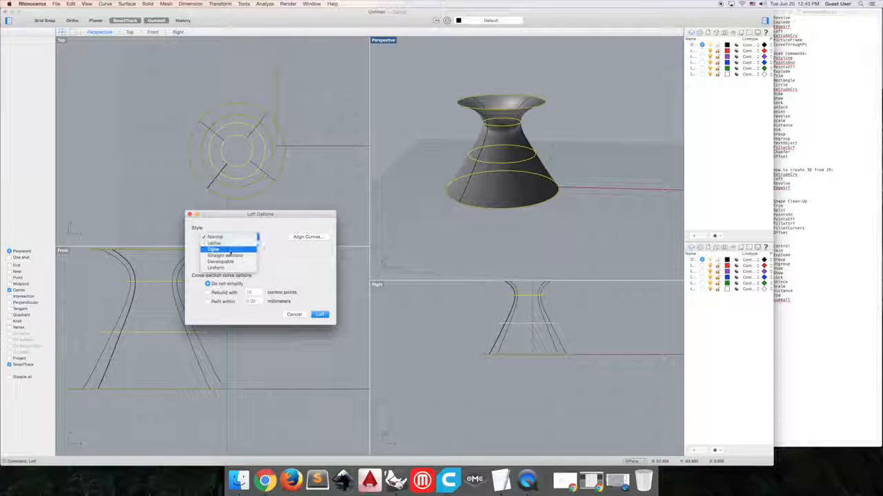
click(221, 248)
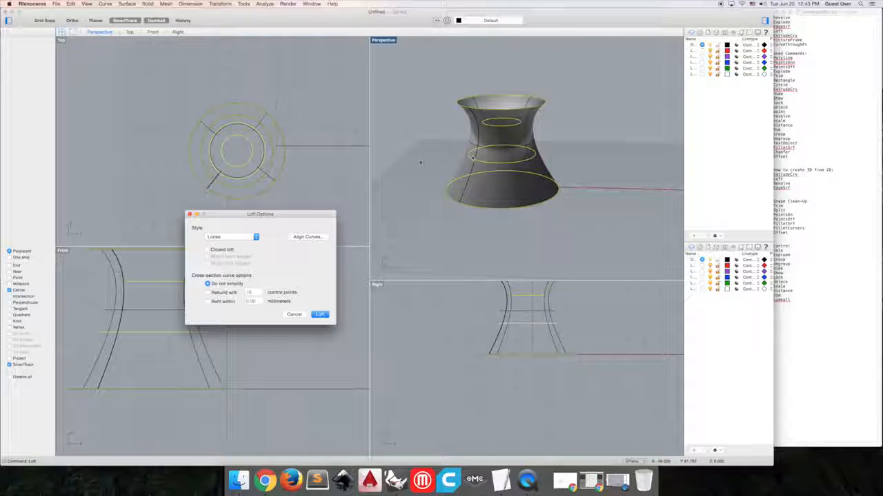
click(232, 238)
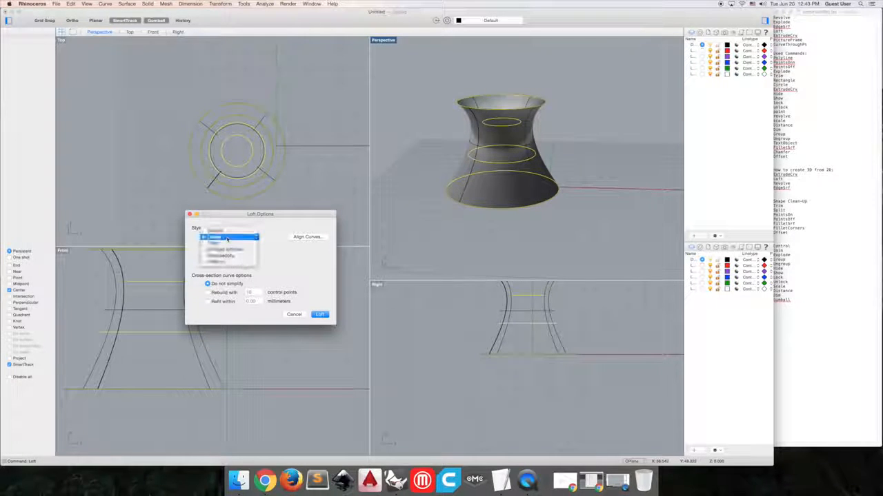
click(228, 237)
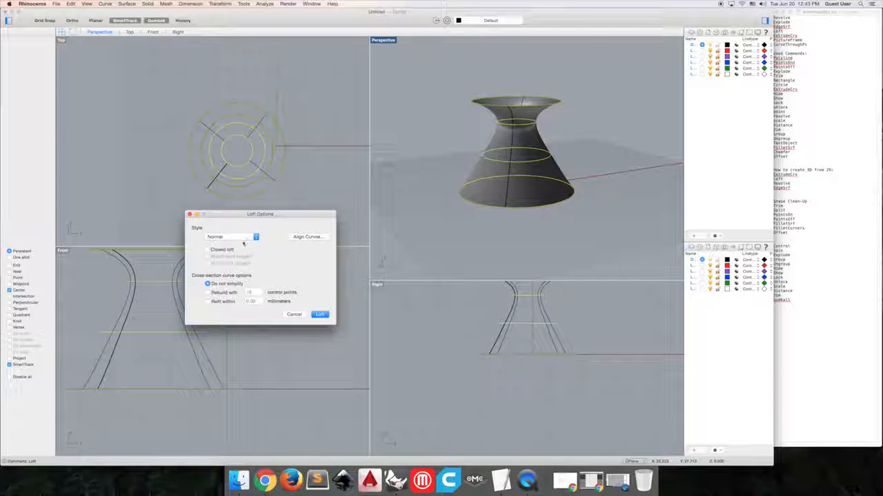
click(253, 237)
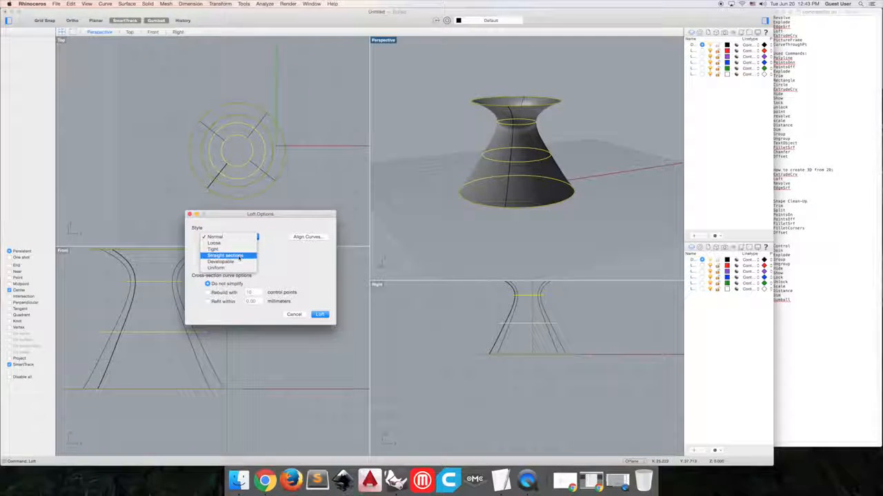
click(226, 255)
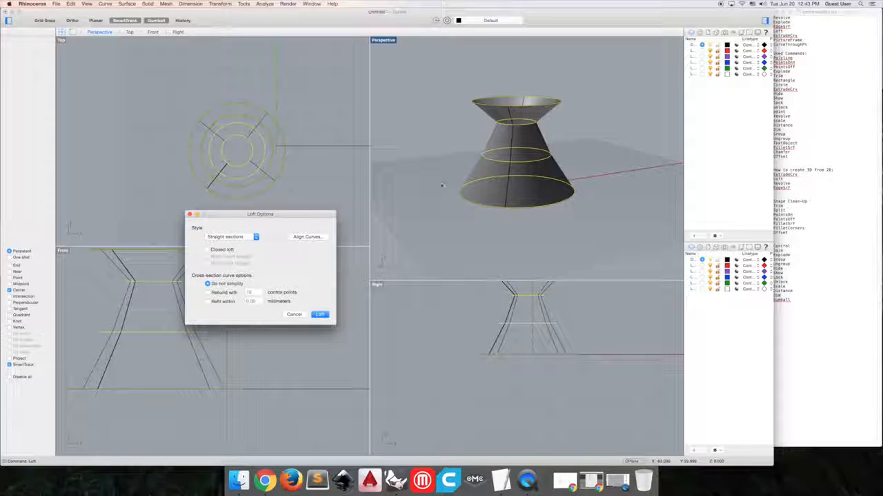
mouse_move(494, 140)
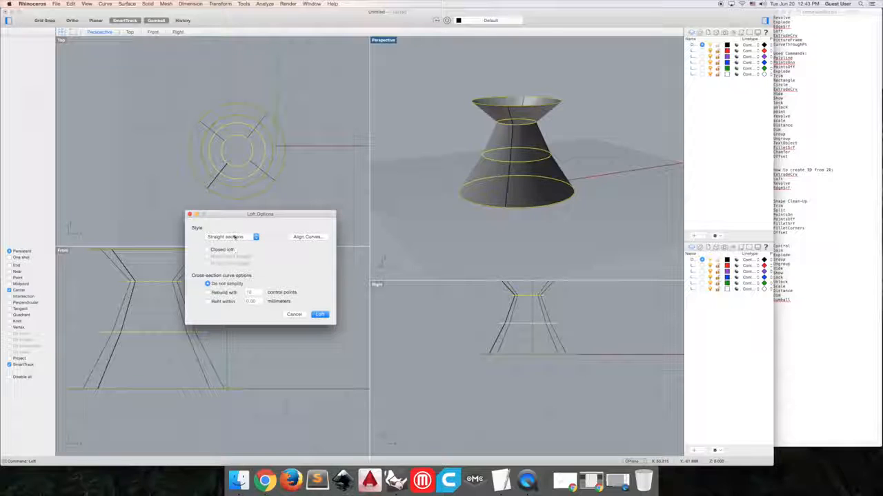
Try Tight and Uniform, rebuild cross sections with 10 control points, set Normal and confirm the loft.
click(232, 237)
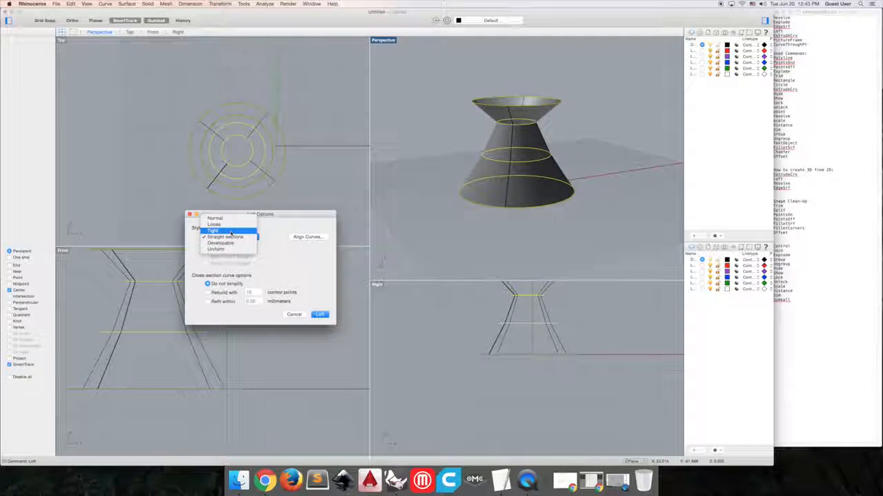
click(232, 231)
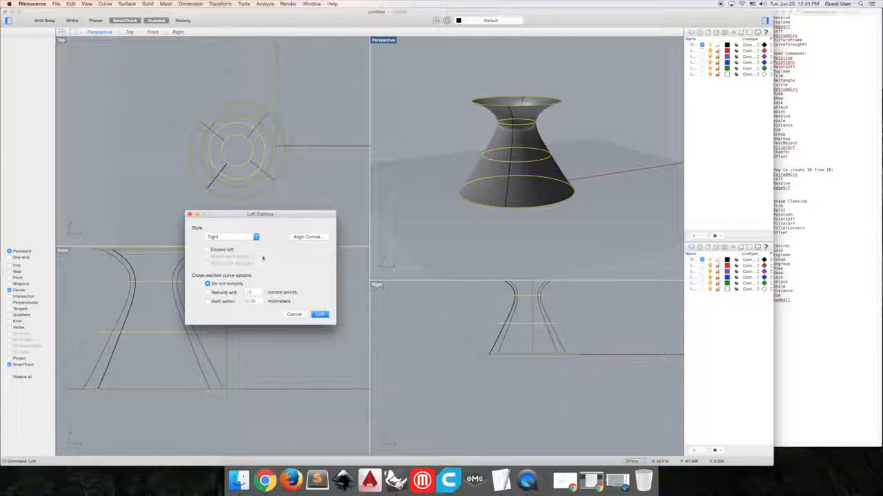
click(232, 237)
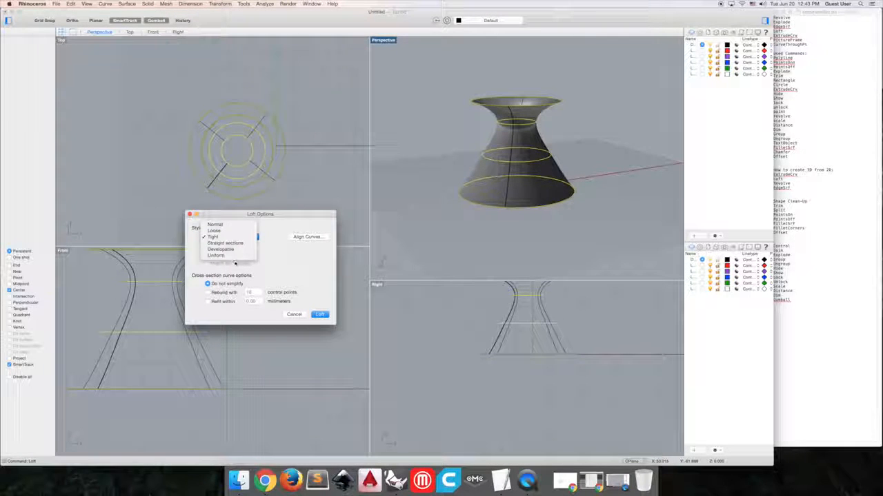
click(217, 255)
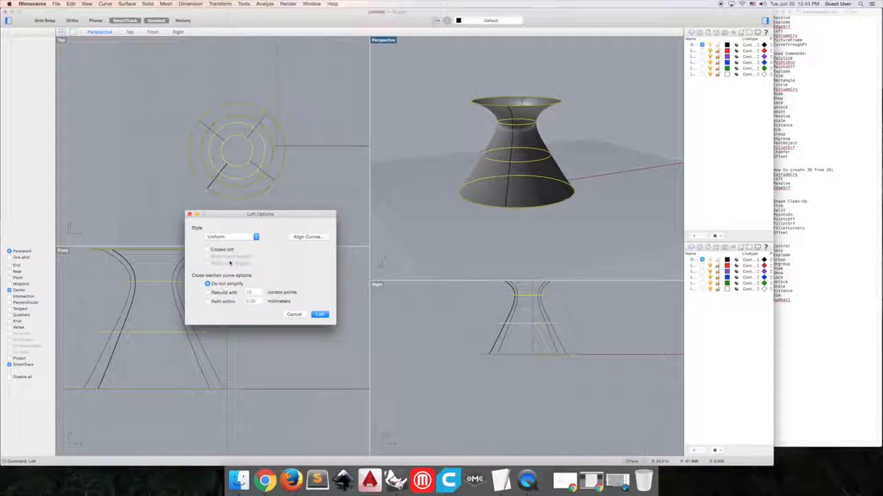
click(207, 292)
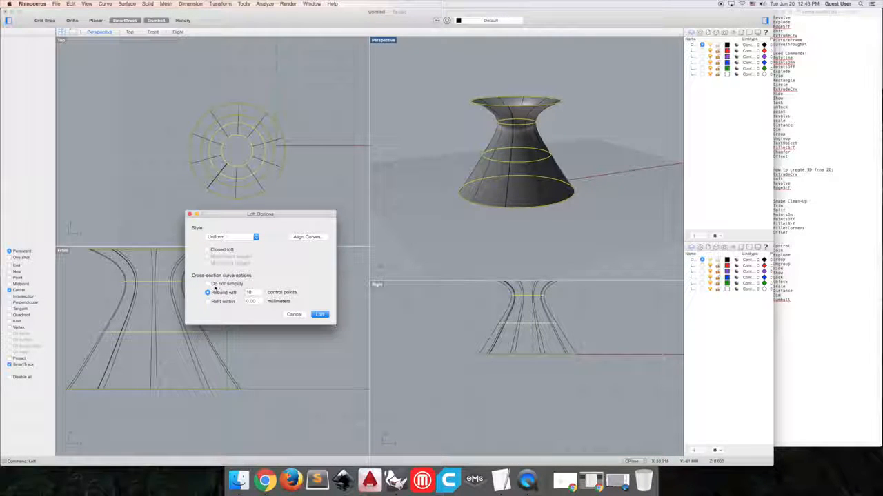
click(232, 237)
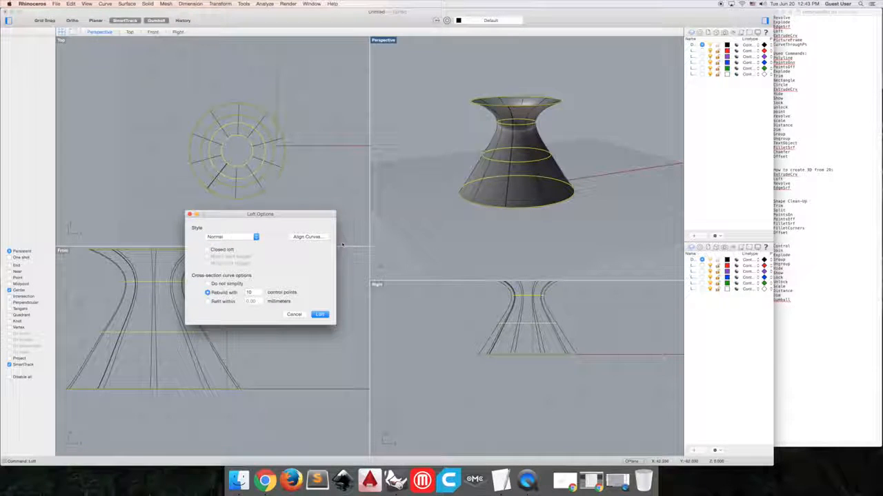
click(320, 315)
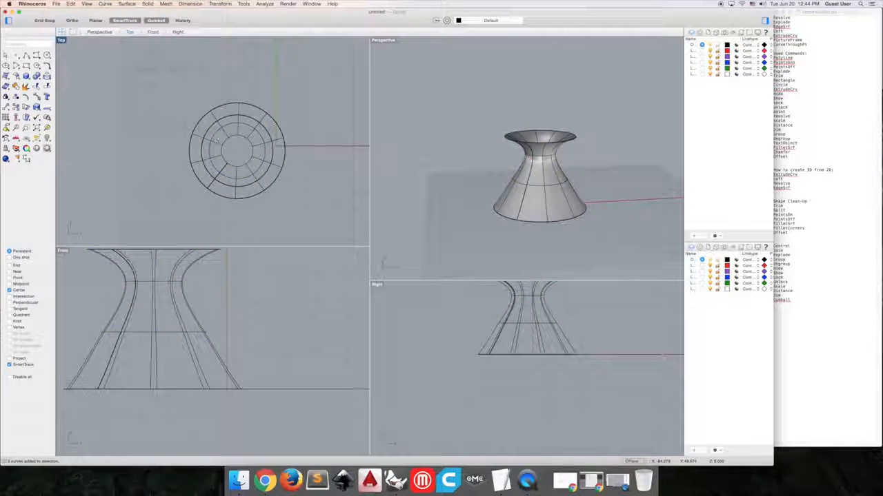
key(Delete)
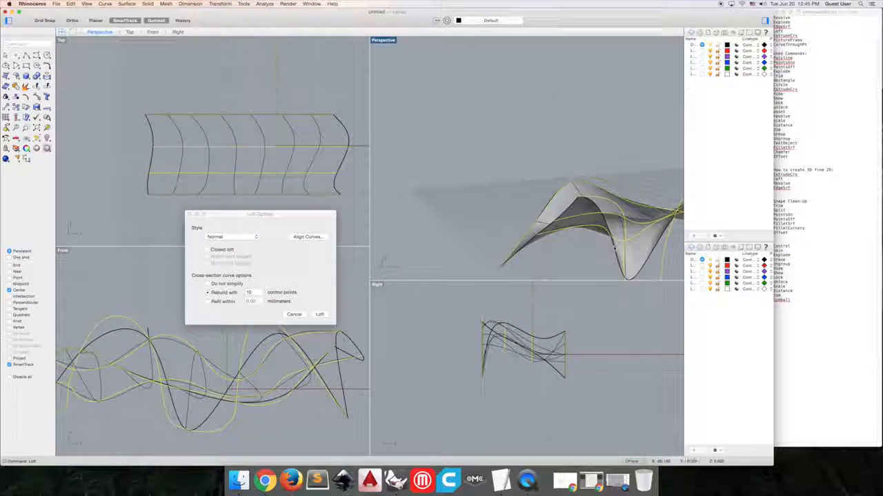
Preview Tight and Uniform styles, set Do not simplify, and confirm the wavy loft as Tight.
click(231, 237)
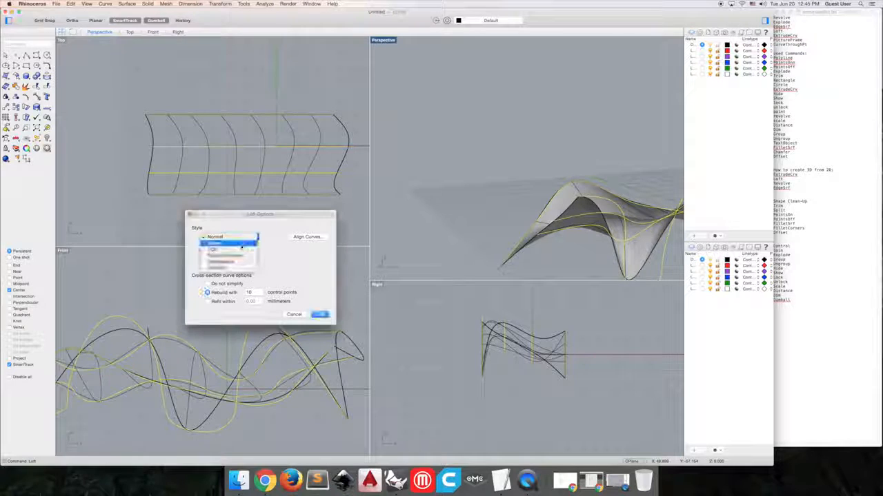
click(229, 250)
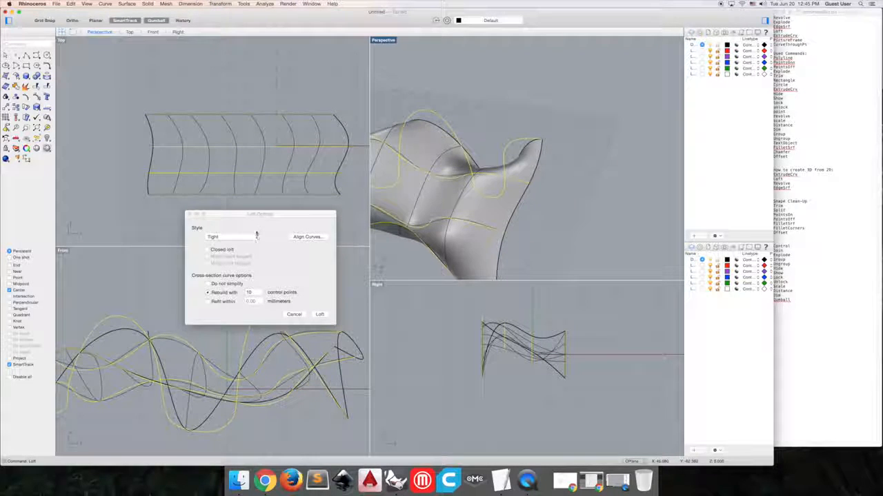
click(233, 236)
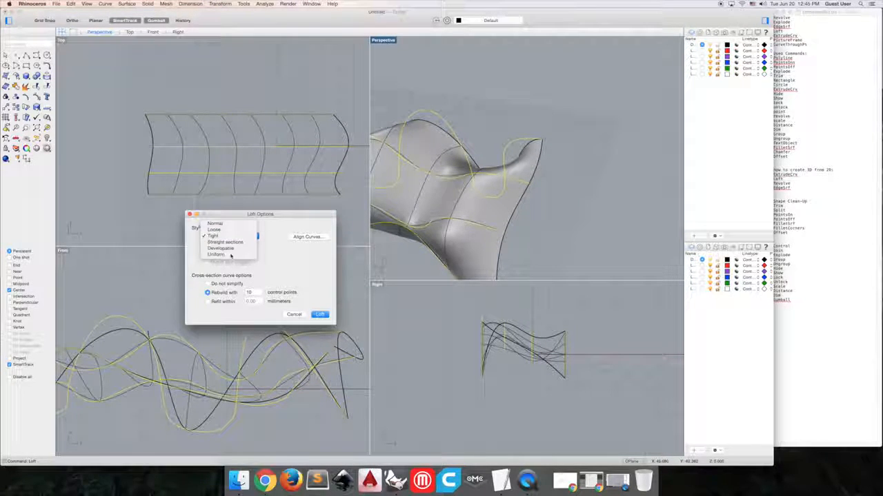
click(218, 253)
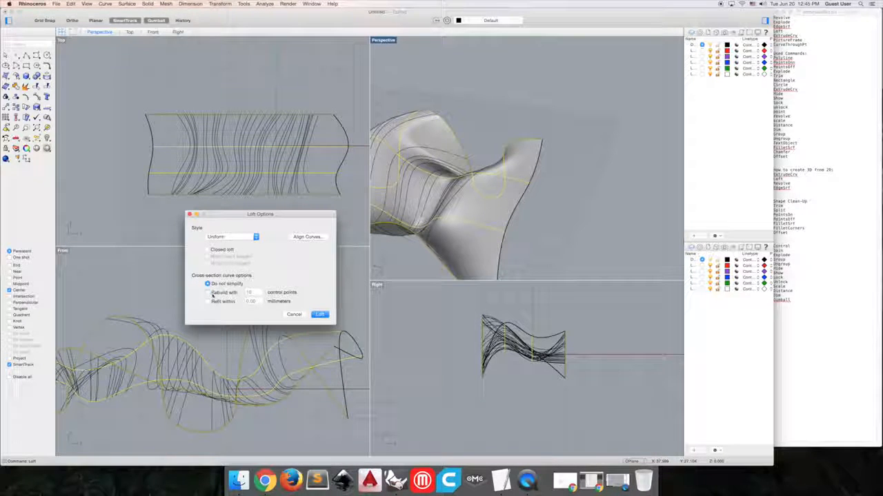
click(208, 292)
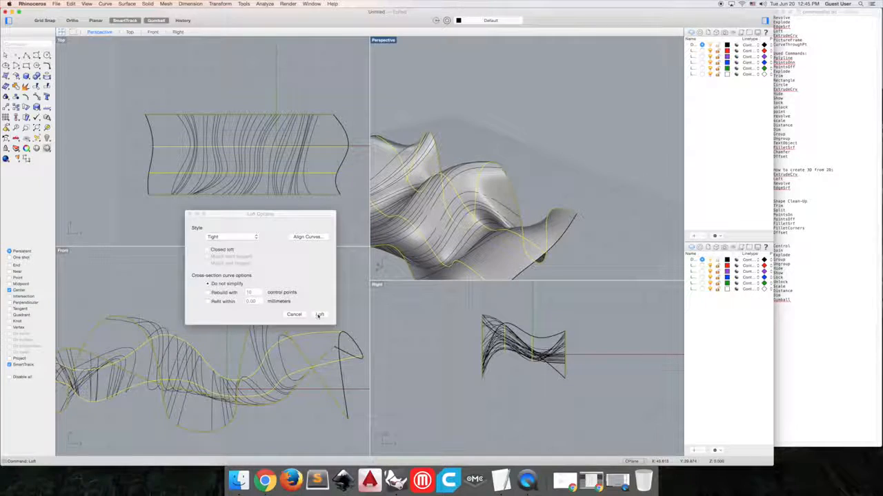
click(319, 314)
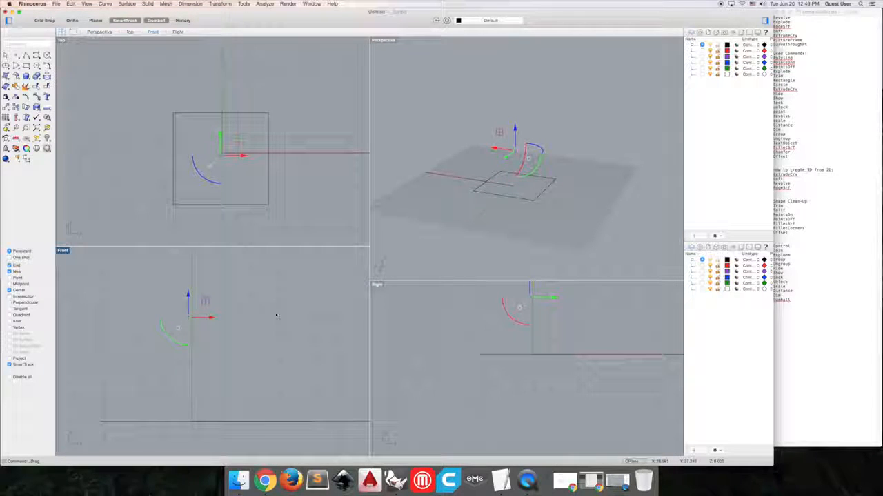
Delete the old models and place the first corner of the square base rectangle.
key(Delete)
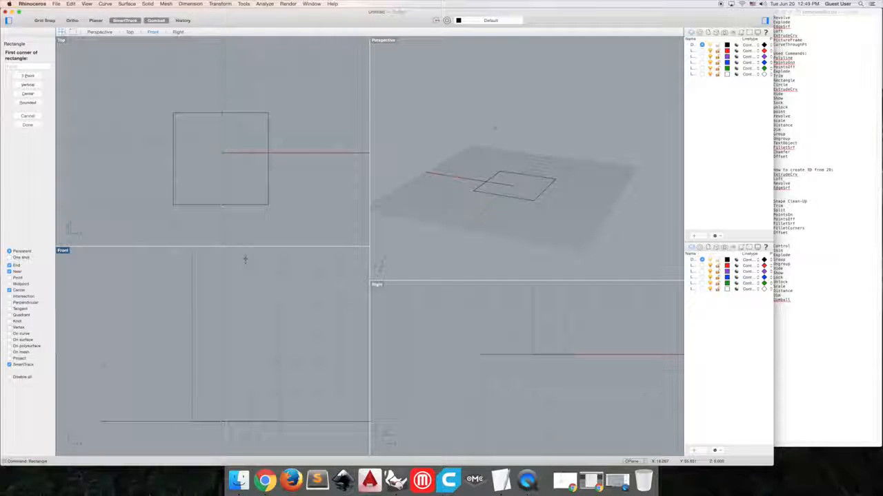
click(222, 151)
text(Explode)
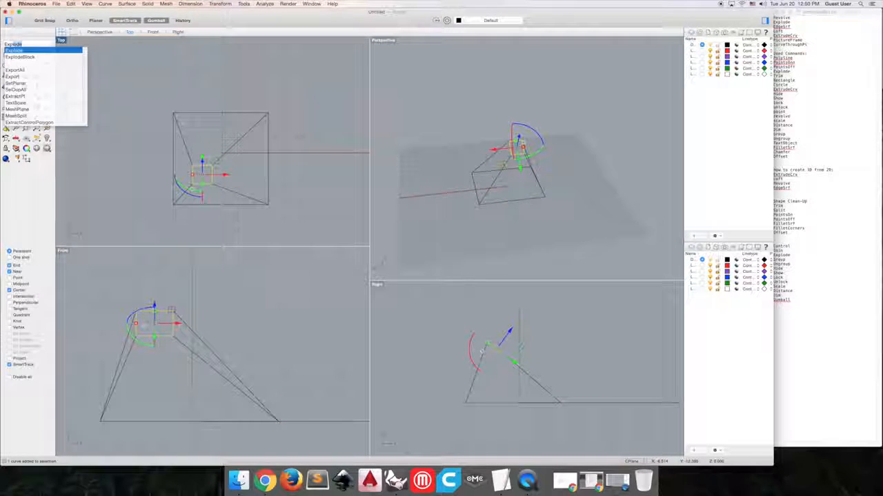
Start the Edge Curves surface command for the prism's wireframe sides.
click(21, 51)
text(Plana)
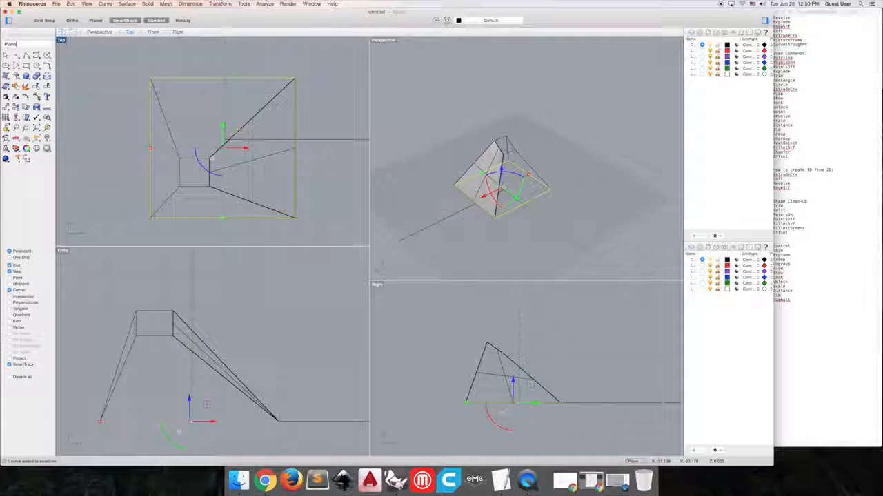
Bring up the surface-making command flyout for the remaining prism faces.
click(13, 42)
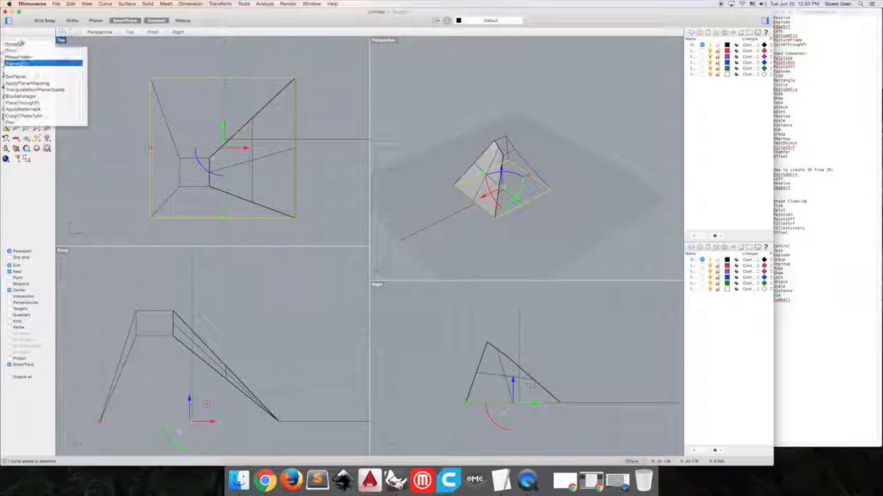